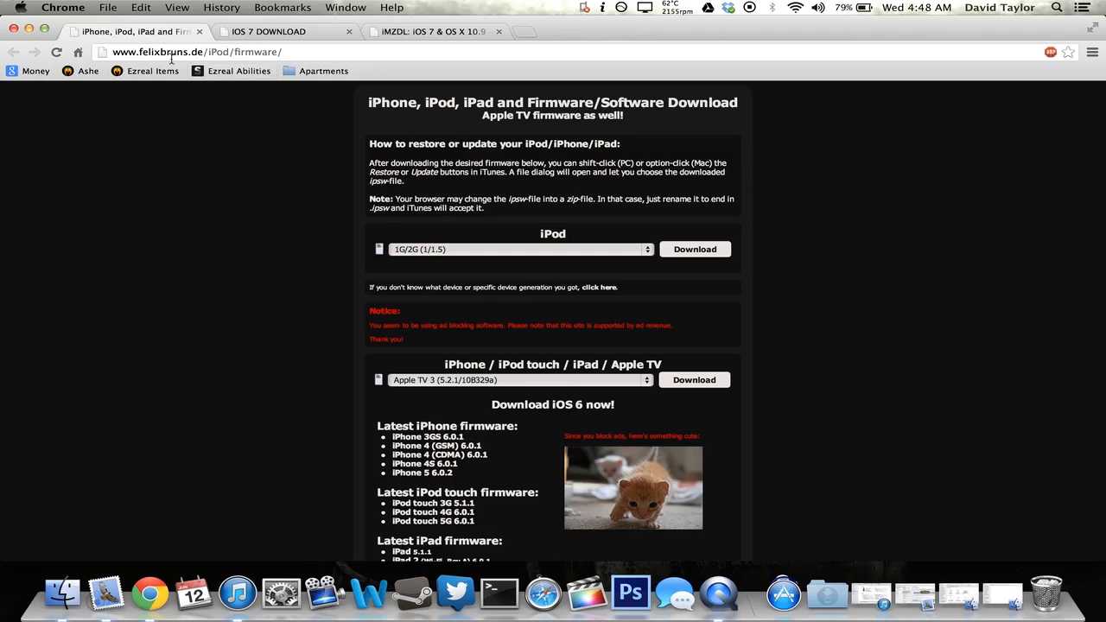
mouse_move(217, 66)
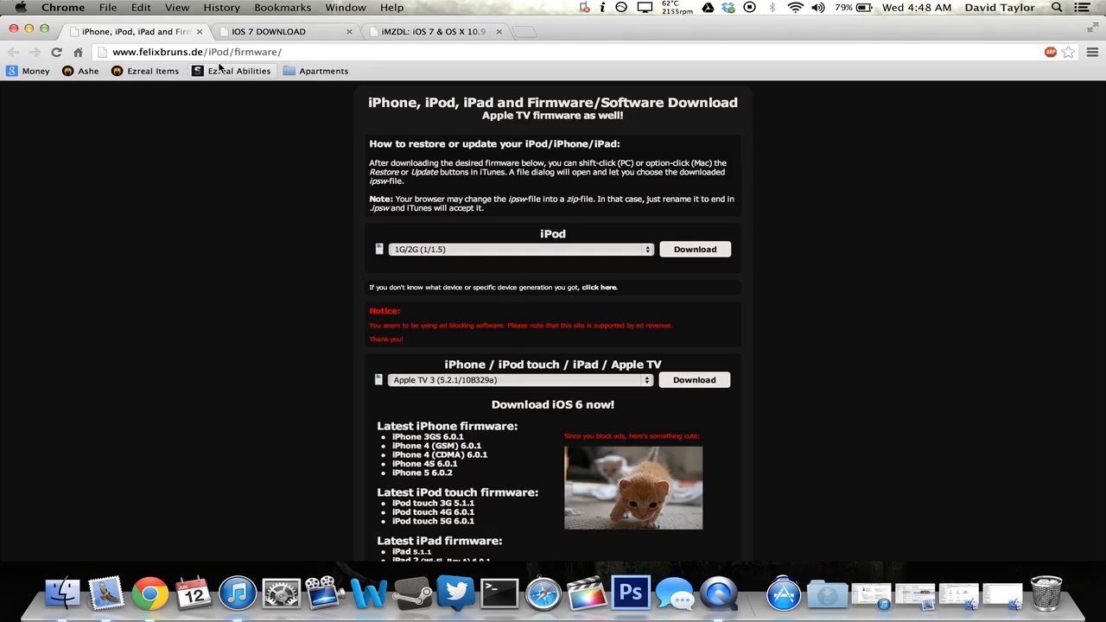
mouse_move(460, 384)
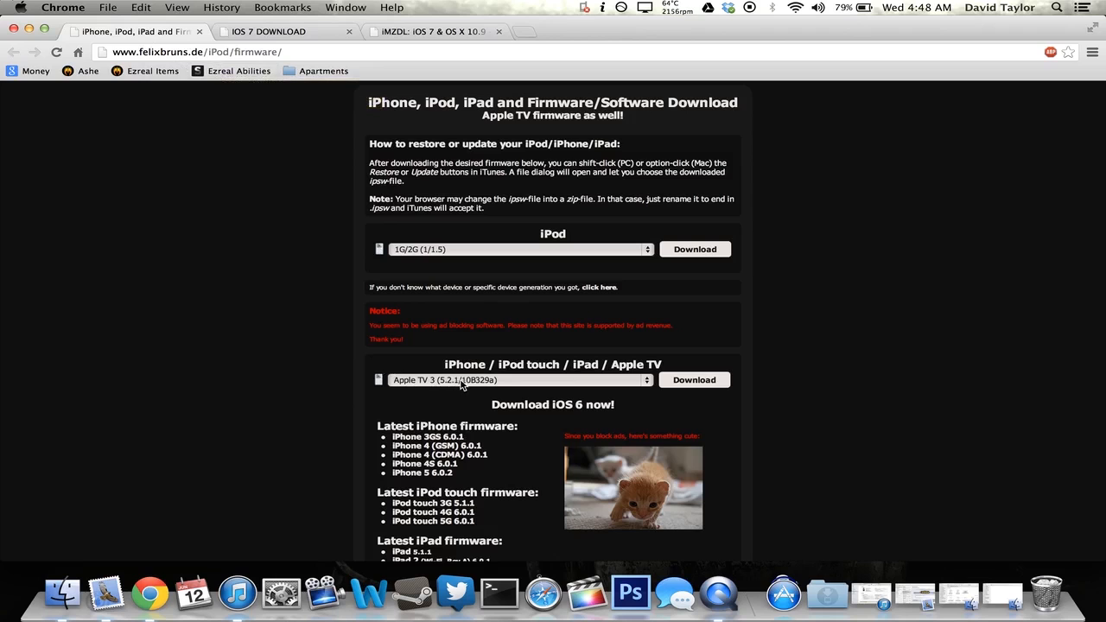
Browse the iPhone, iPad and Apple TV firmware list, then show the iOS 7 beta 1 download article.
left_click(518, 381)
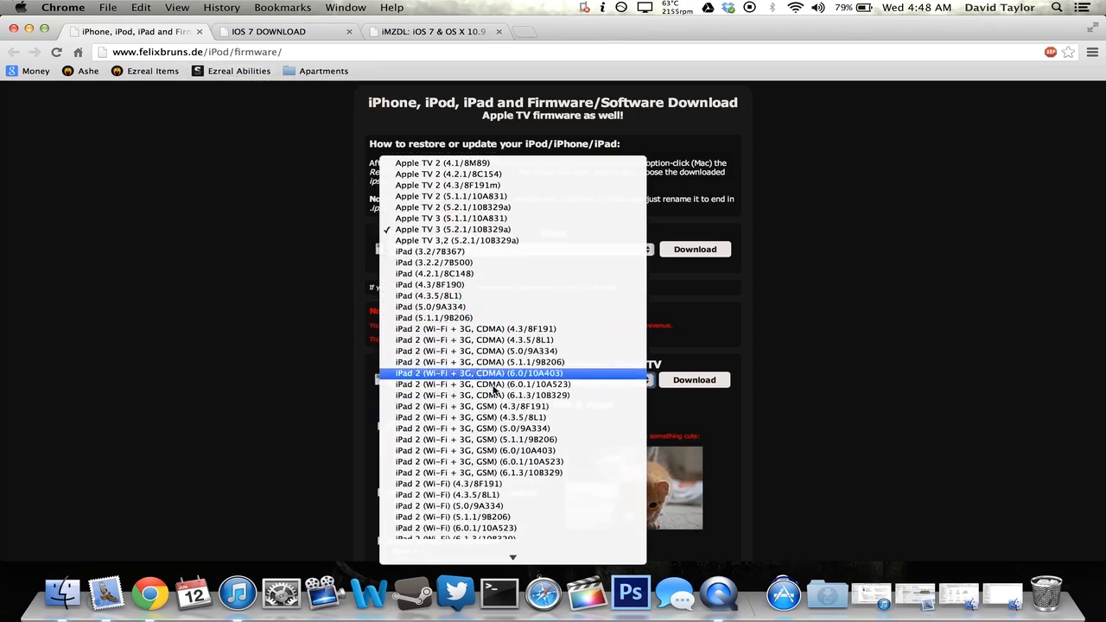
scroll("down", 3)
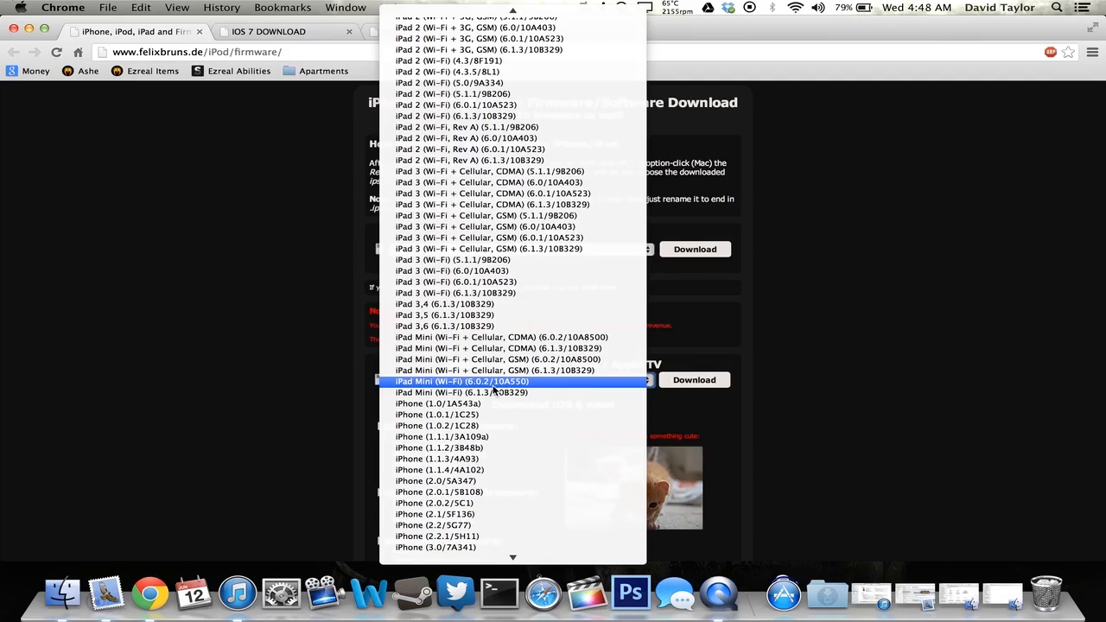
scroll("down", 3)
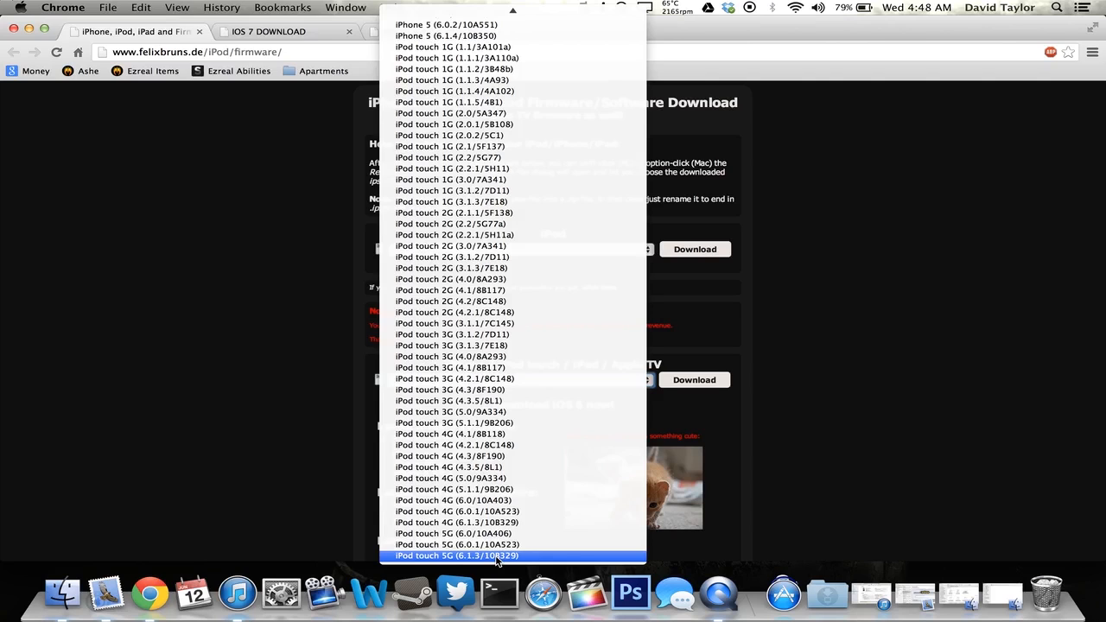
scroll("down", 3)
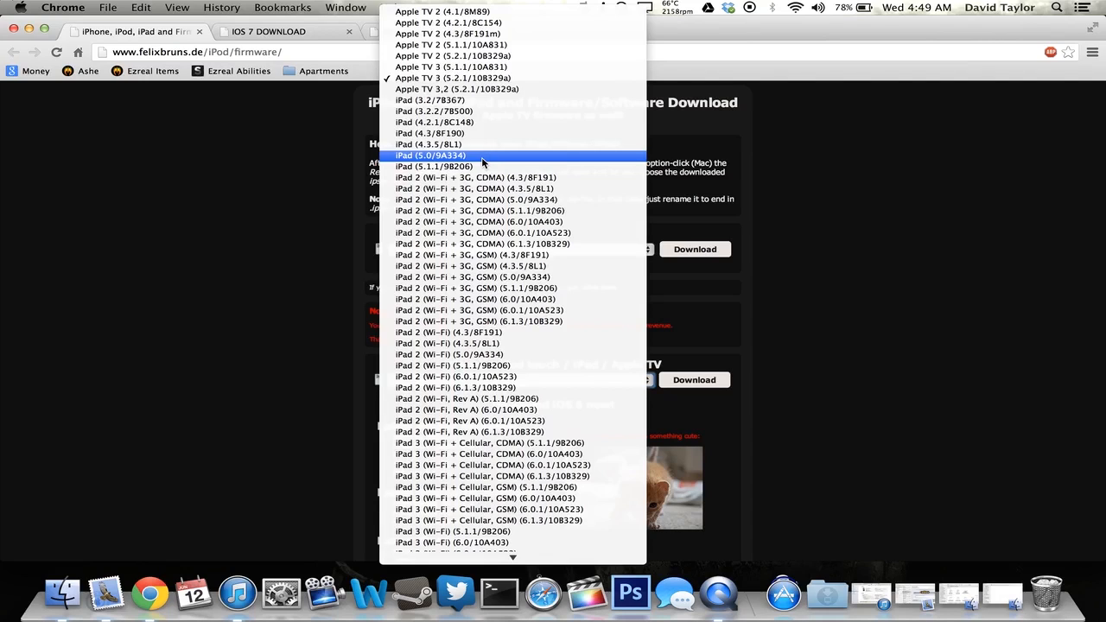
mouse_move(576, 256)
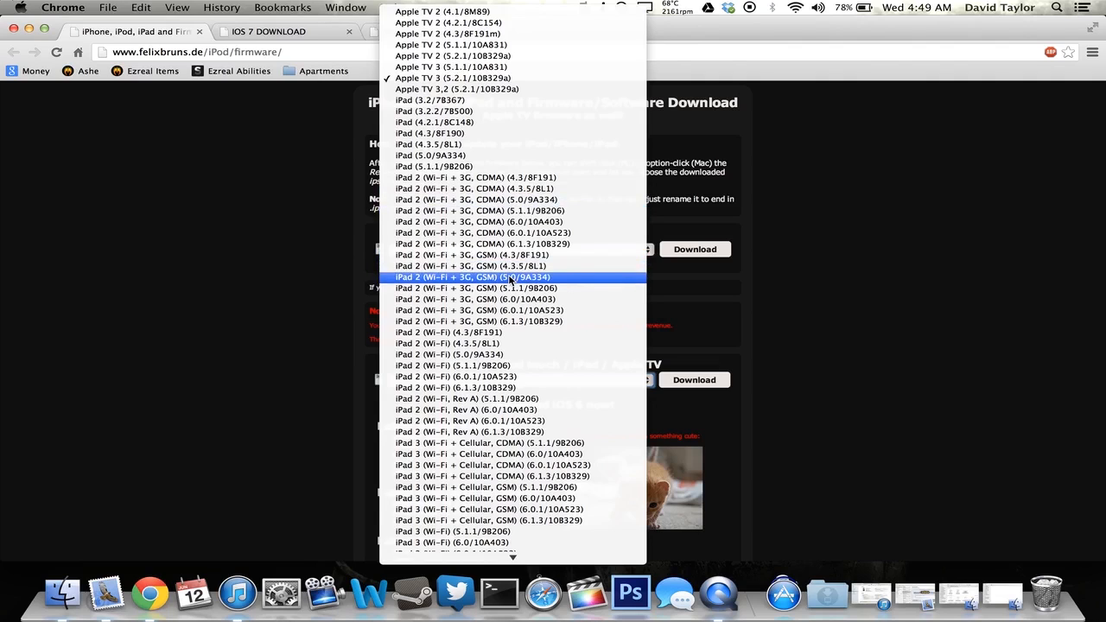
scroll("down", 3)
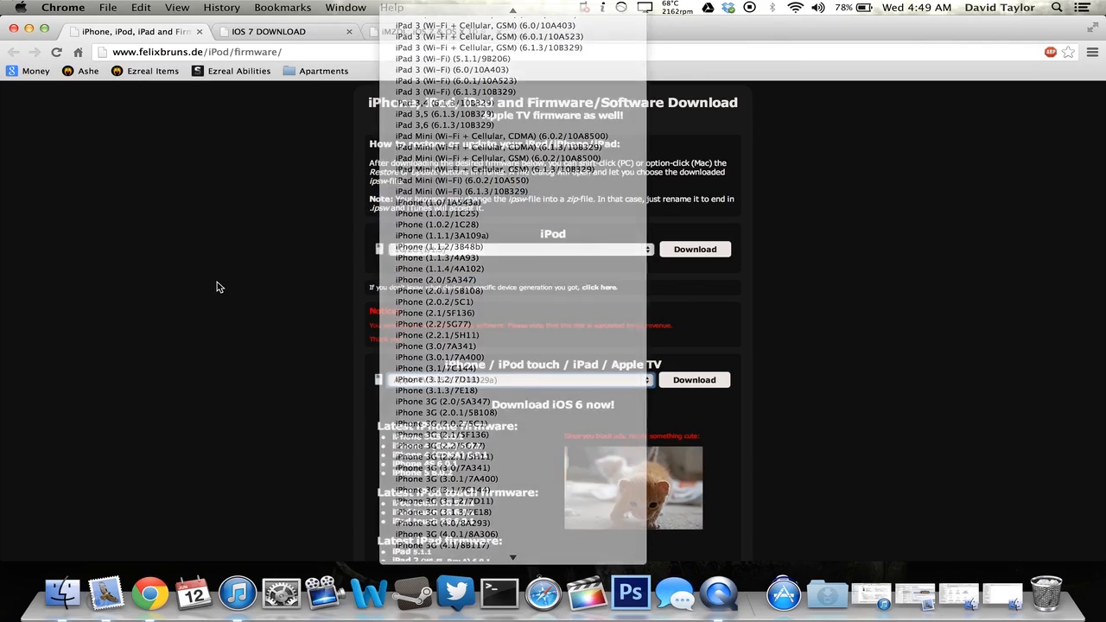
left_click(277, 32)
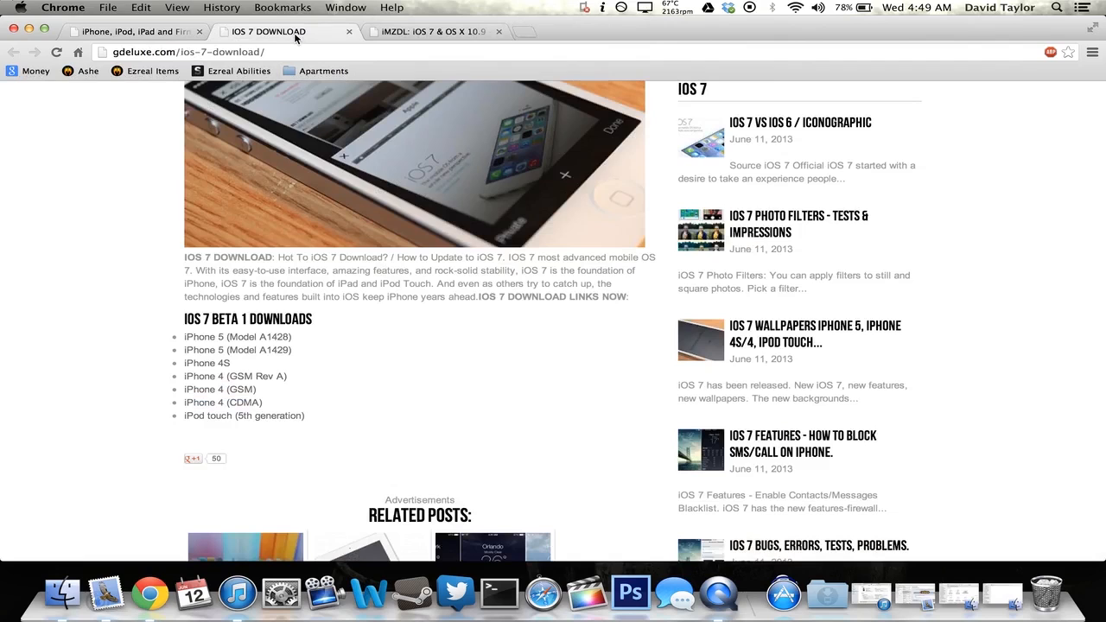
mouse_move(322, 35)
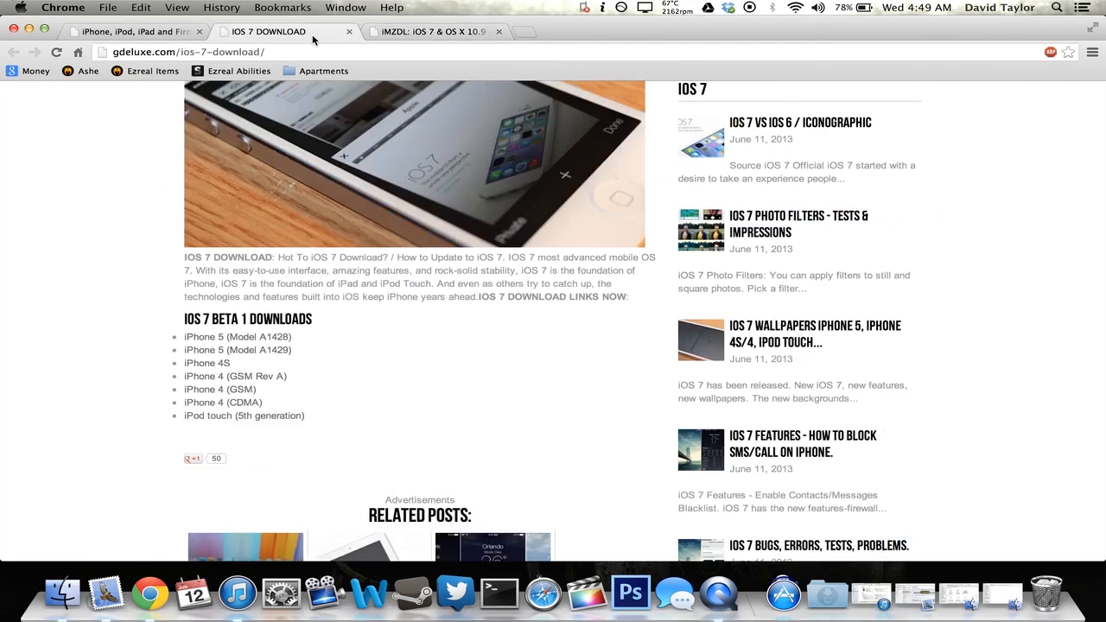
mouse_move(233, 345)
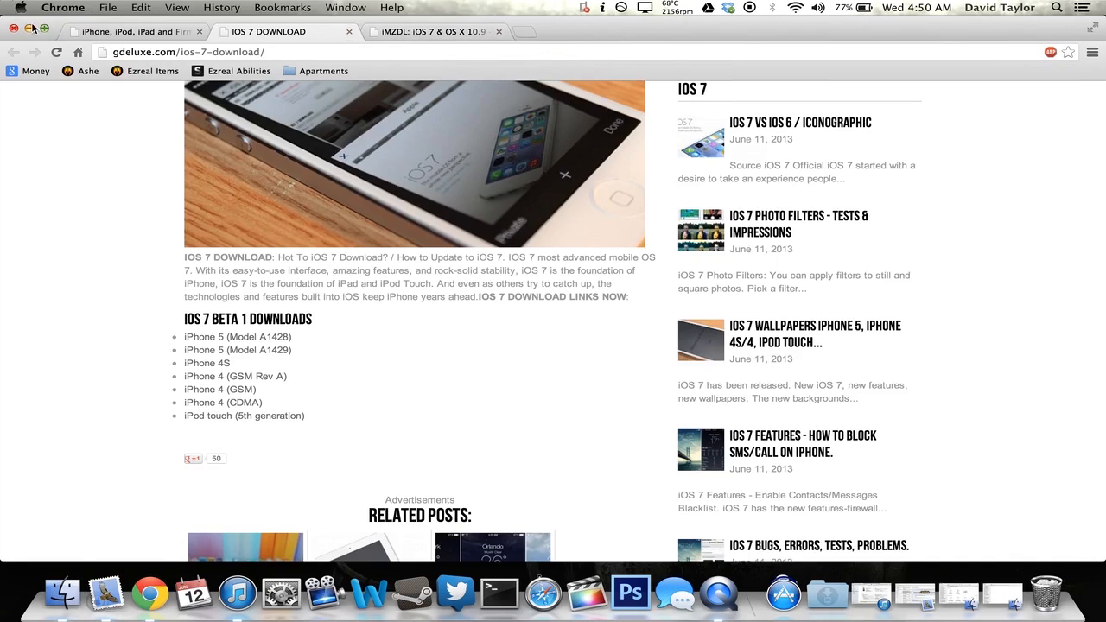
mouse_move(242, 595)
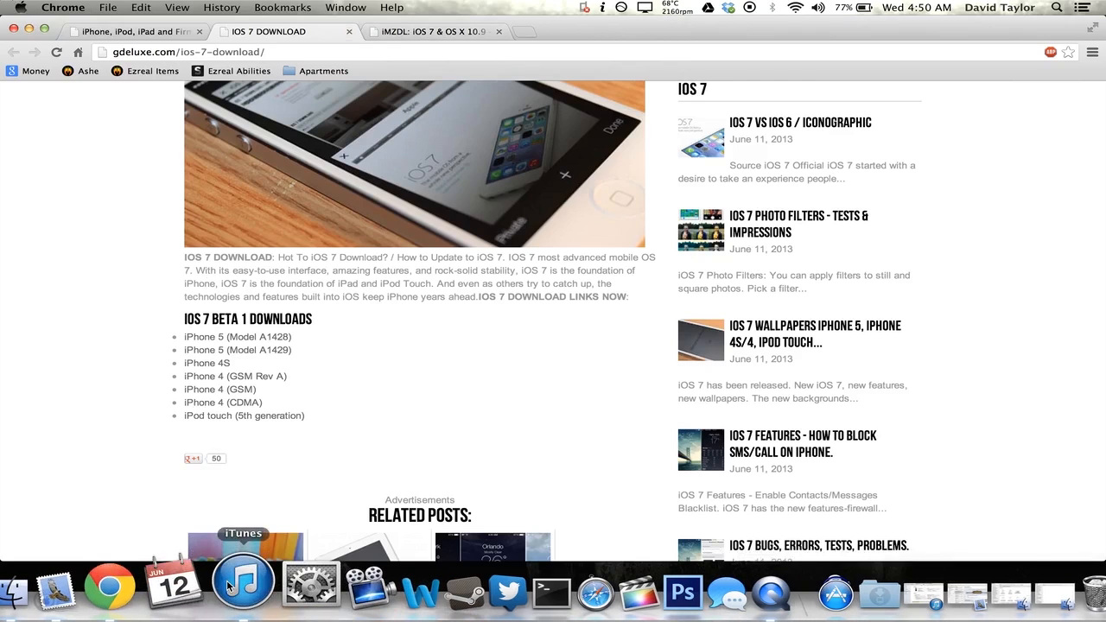
Bring up iTunes showing the connected iPhone 5 summary with iOS 7.0 installed.
left_click(242, 584)
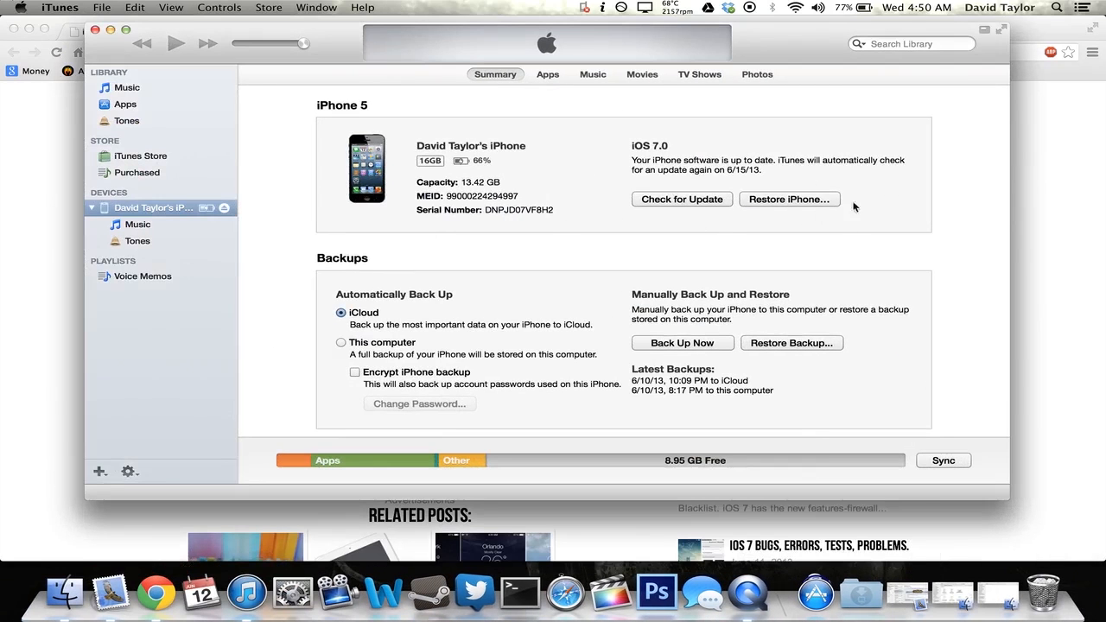
mouse_move(781, 204)
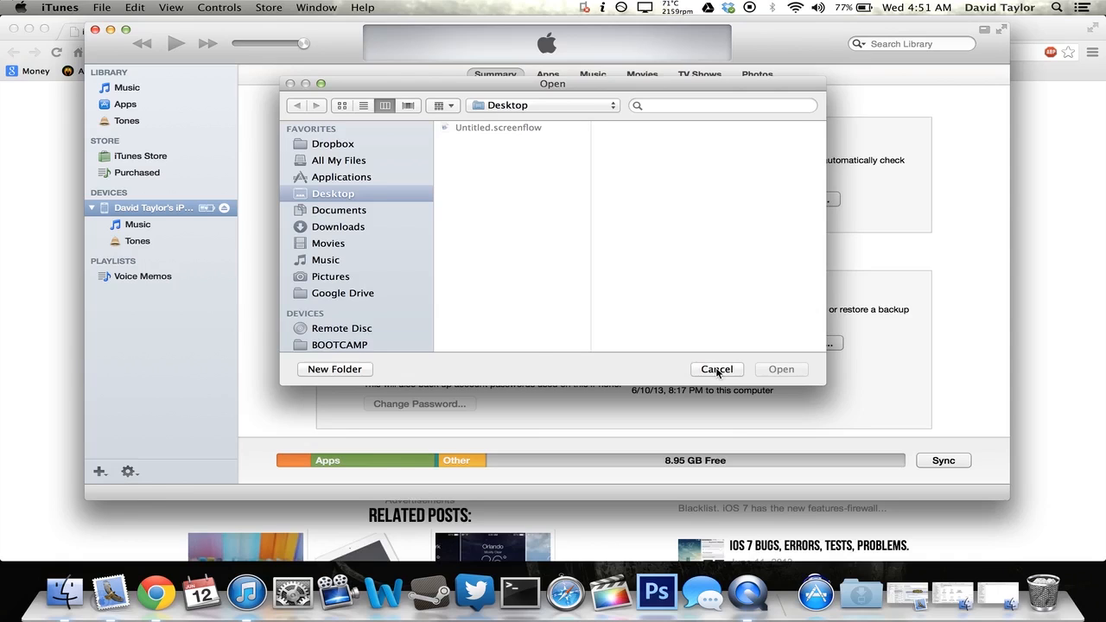
left_click(716, 369)
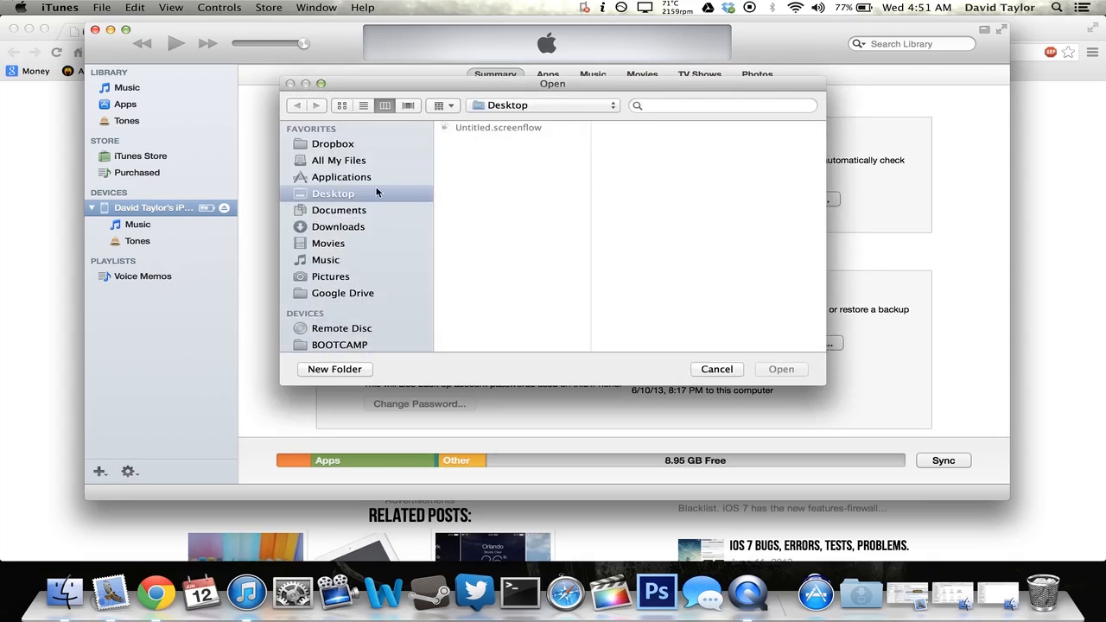
mouse_move(755, 201)
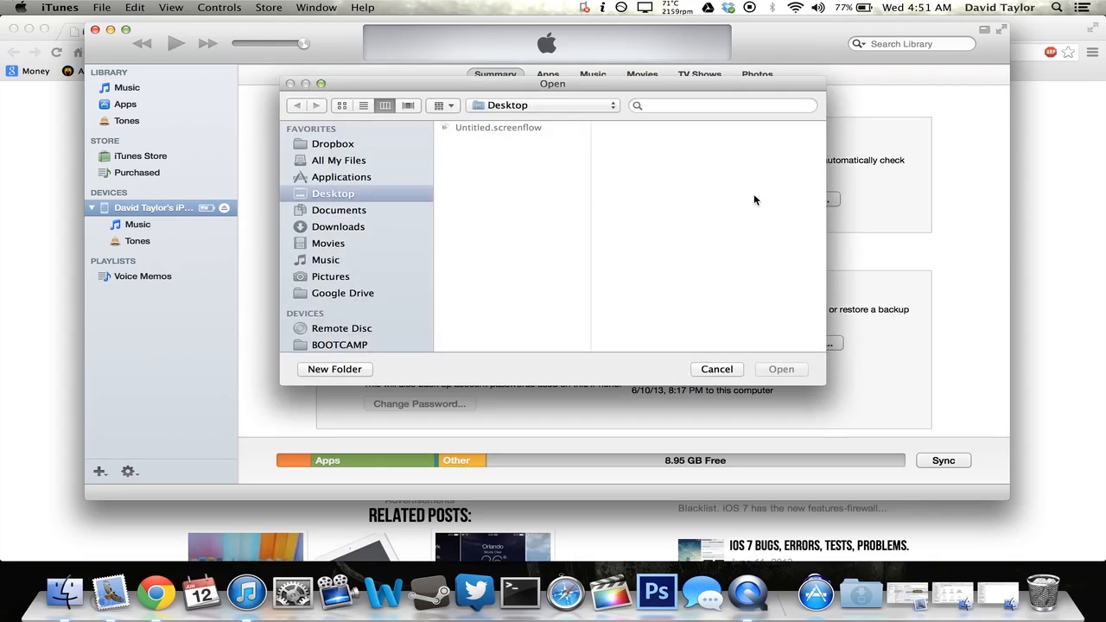
left_click(715, 370)
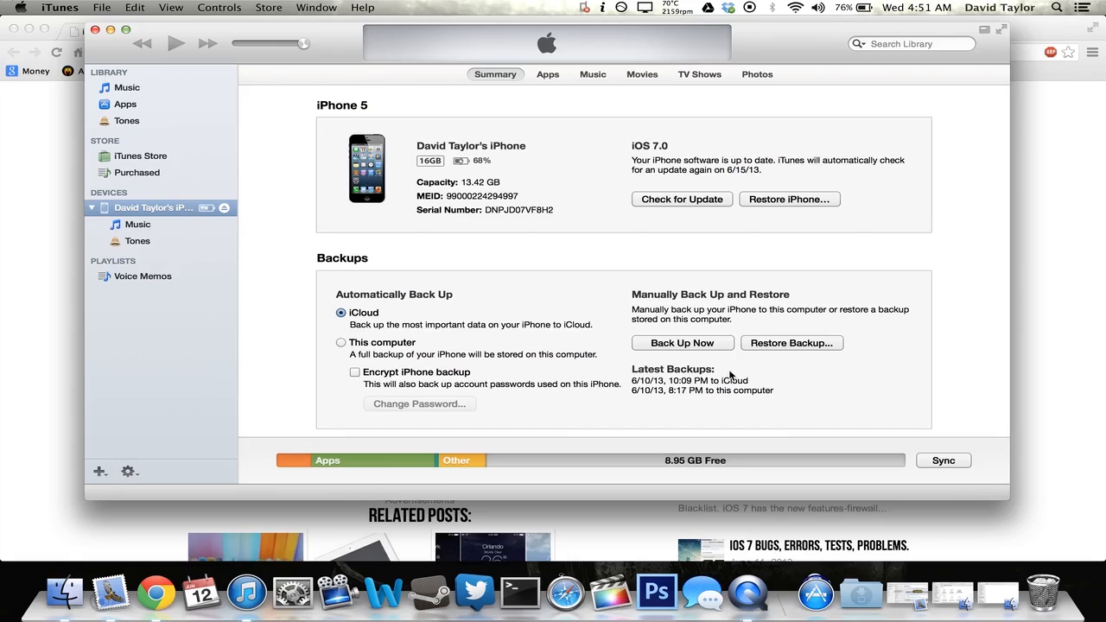
mouse_move(804, 342)
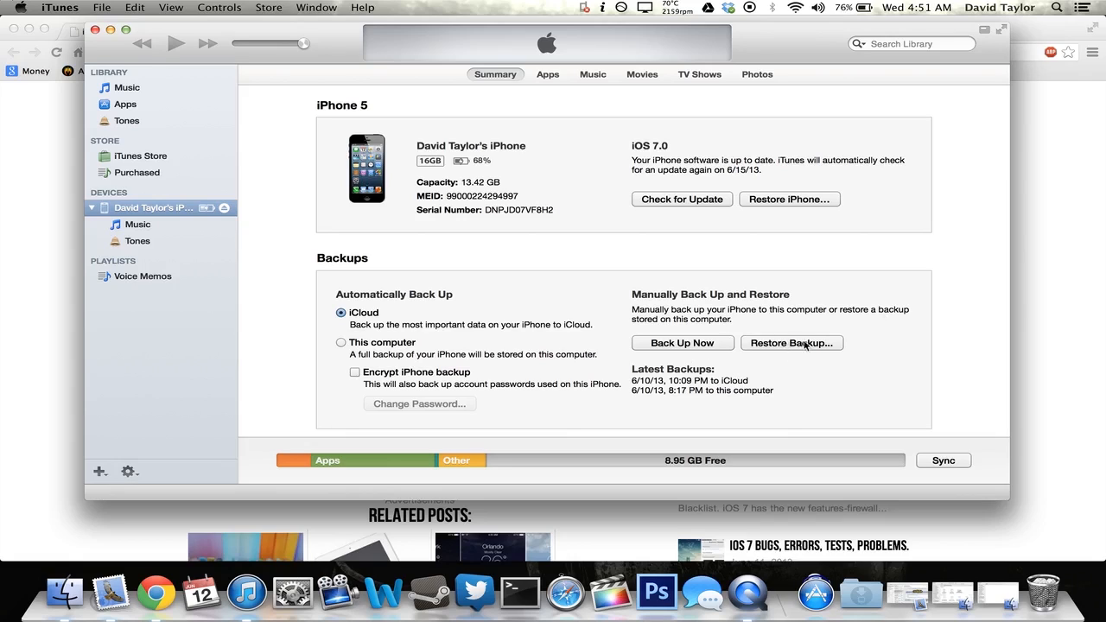